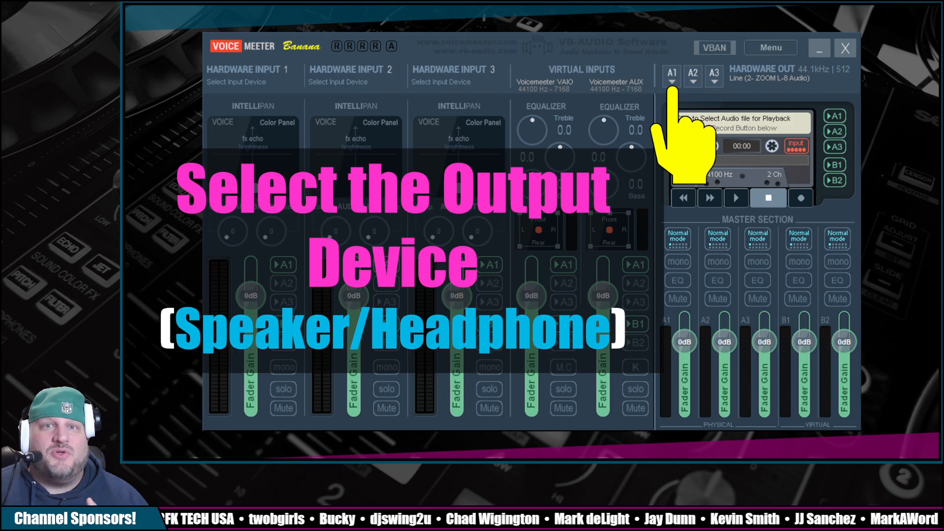
Choose the A1 hardware output device for speakers or headphones.
{"action": "left_click", "coordinate": [671, 77]}
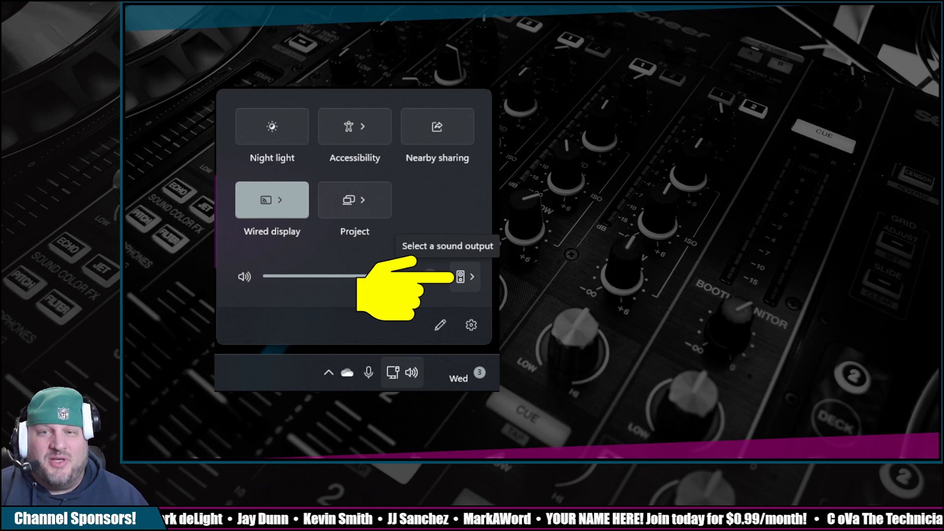
Set the Windows sound output to VoiceMeeter Input (VB-Audio VoiceMeeter VAIO).
{"action": "left_click", "coordinate": [472, 276]}
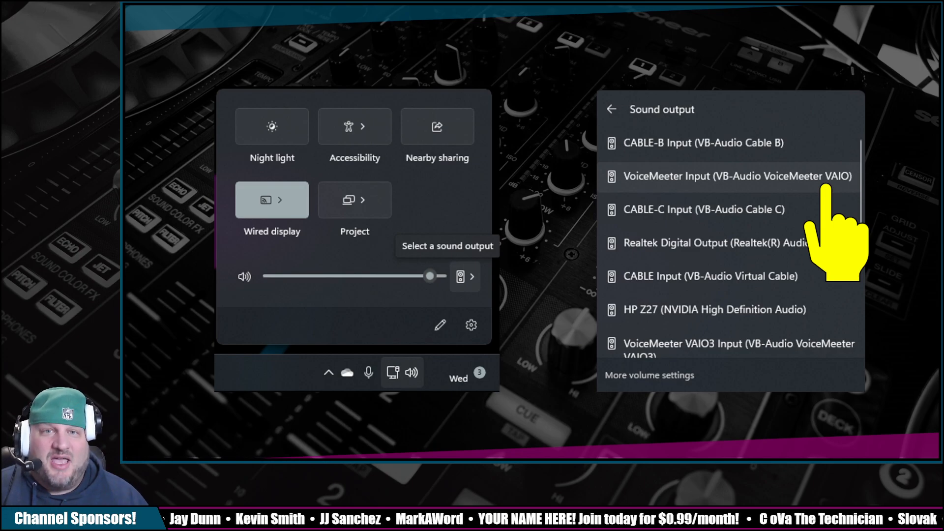
{"action": "left_click", "coordinate": [725, 176]}
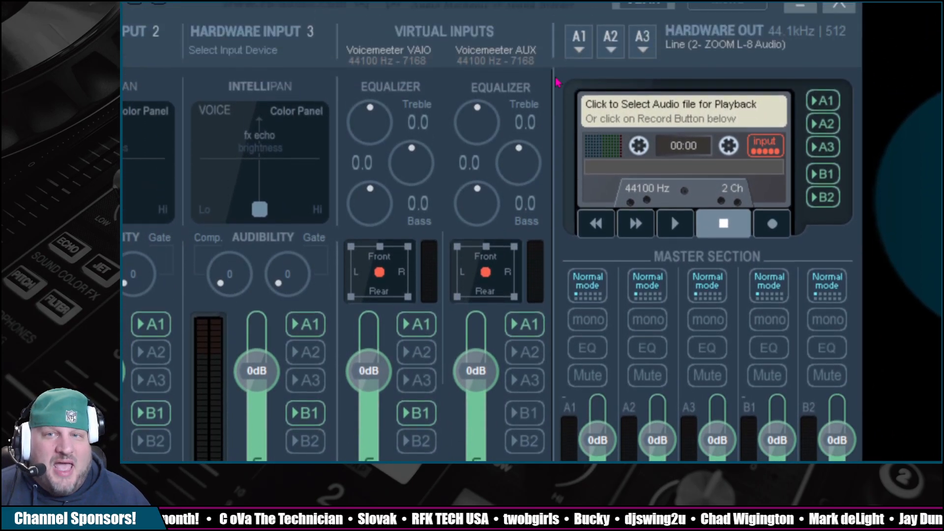
{"action": "left_click", "coordinate": [577, 114]}
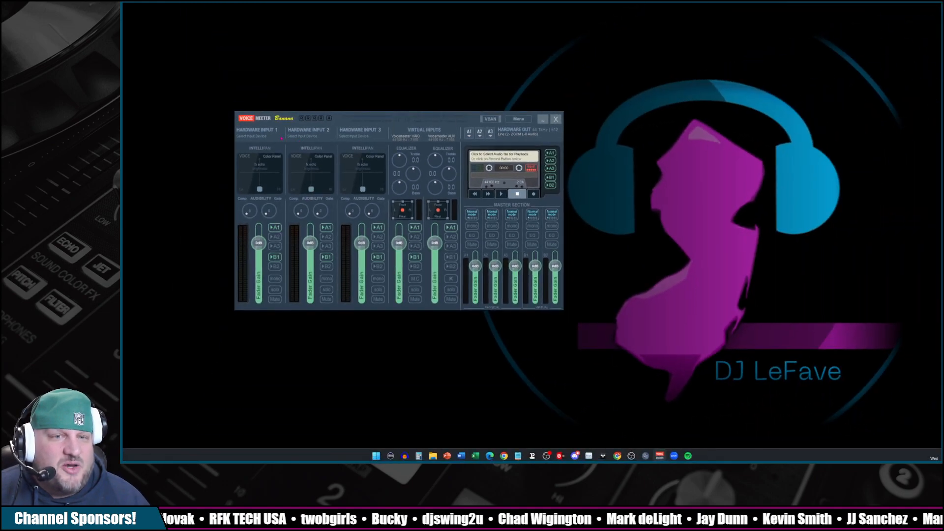
{"action": "left_click", "coordinate": [258, 131]}
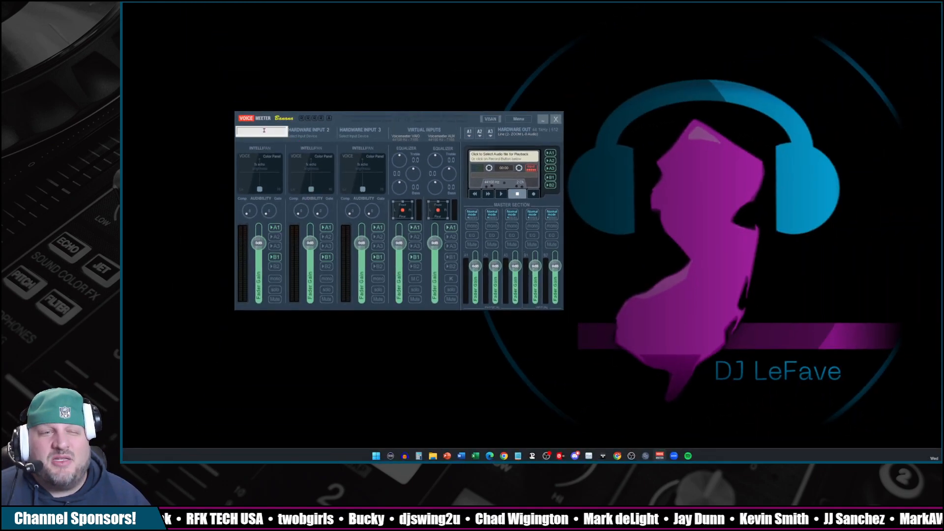
{"action": "right_click", "coordinate": [262, 131]}
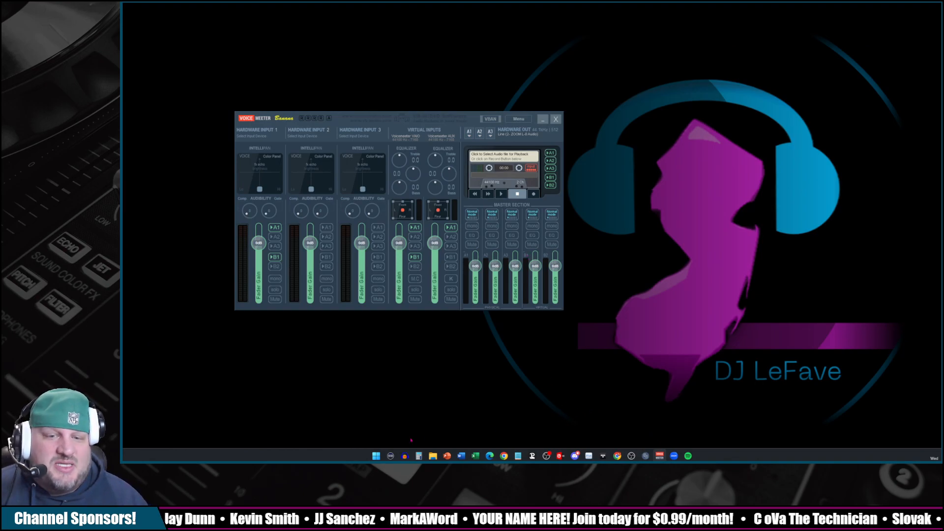
Launch Zoom from Windows Search and go to its settings.
{"action": "type", "text": "zoom"}
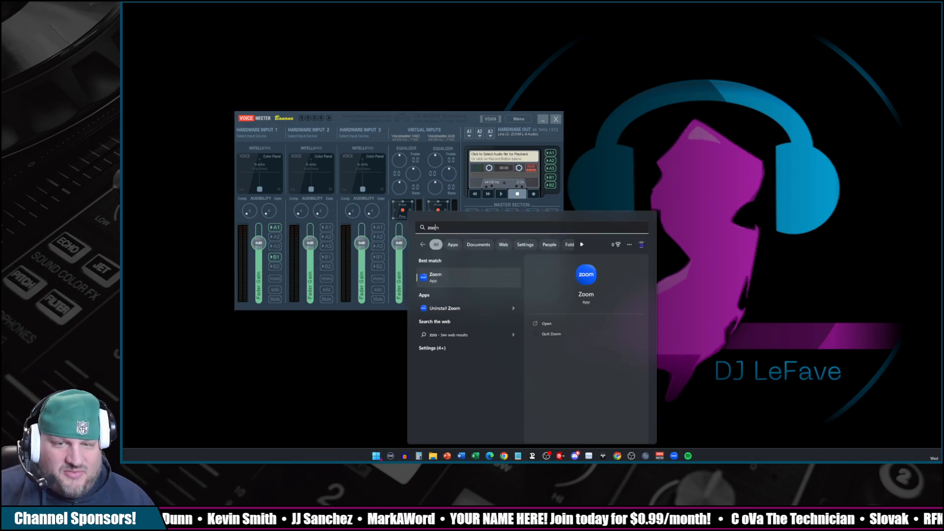
{"action": "left_click", "coordinate": [436, 277]}
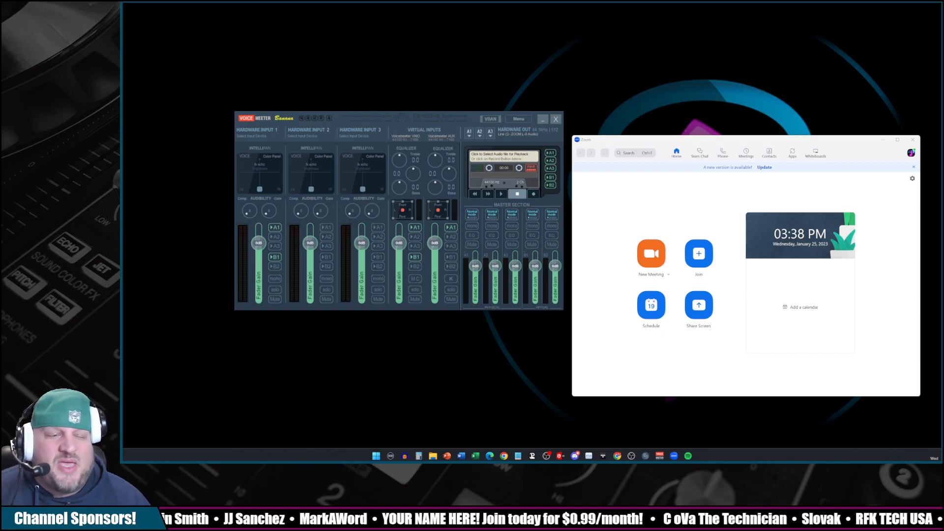
{"action": "left_click", "coordinate": [911, 178]}
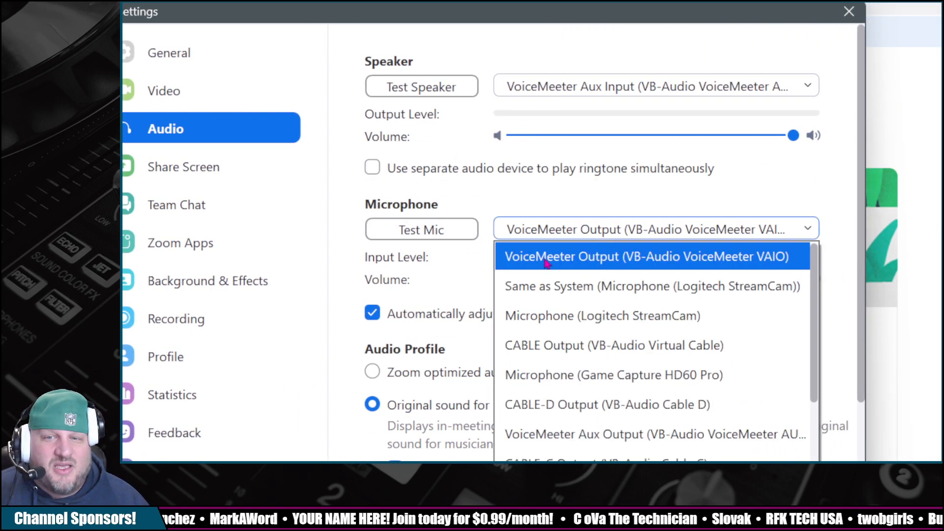
{"action": "mouse_move", "coordinate": [795, 267]}
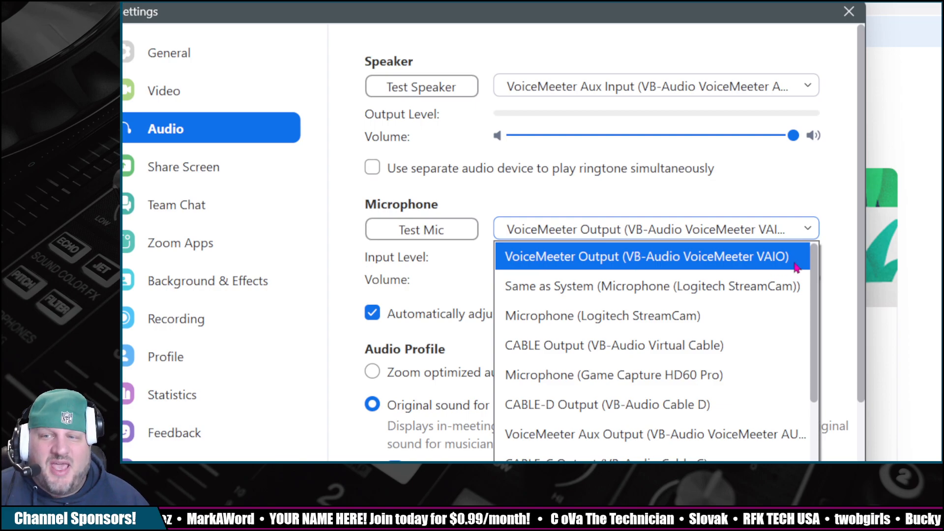
Set Zoom's microphone to VoiceMeeter Output (VB-Audio VoiceMeeter VAIO).
{"action": "left_click", "coordinate": [646, 256]}
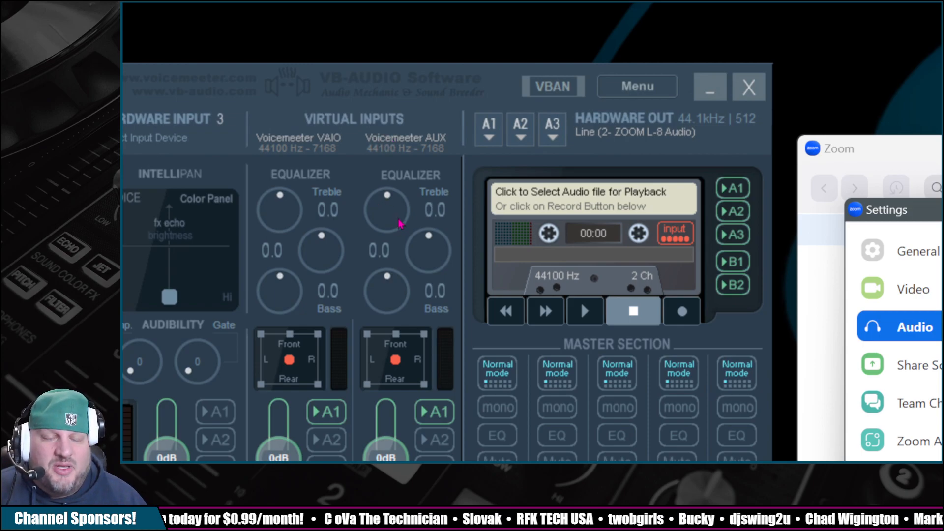
{"action": "mouse_move", "coordinate": [400, 209]}
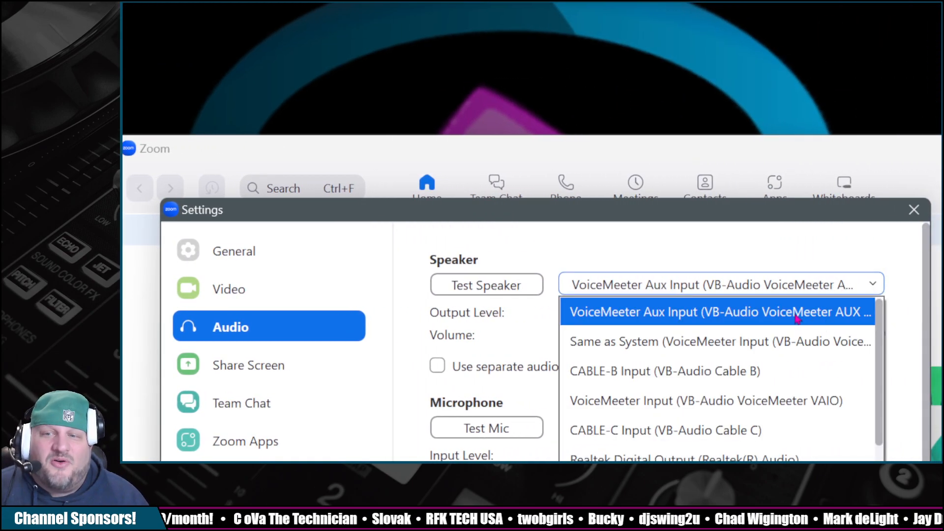
Set Zoom's speaker to VoiceMeeter Aux Input (VB-Audio VoiceMeeter AUX VAIO).
{"action": "left_click", "coordinate": [717, 312]}
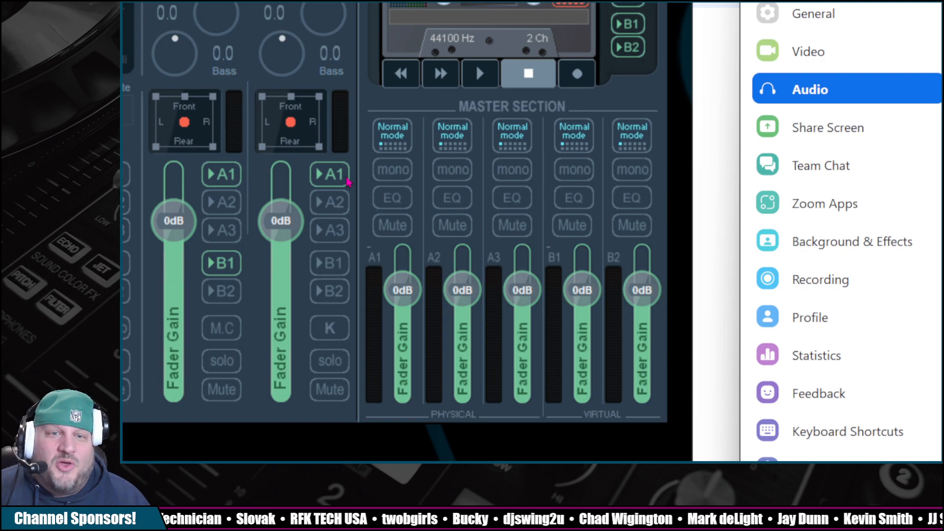
{"action": "mouse_move", "coordinate": [312, 193]}
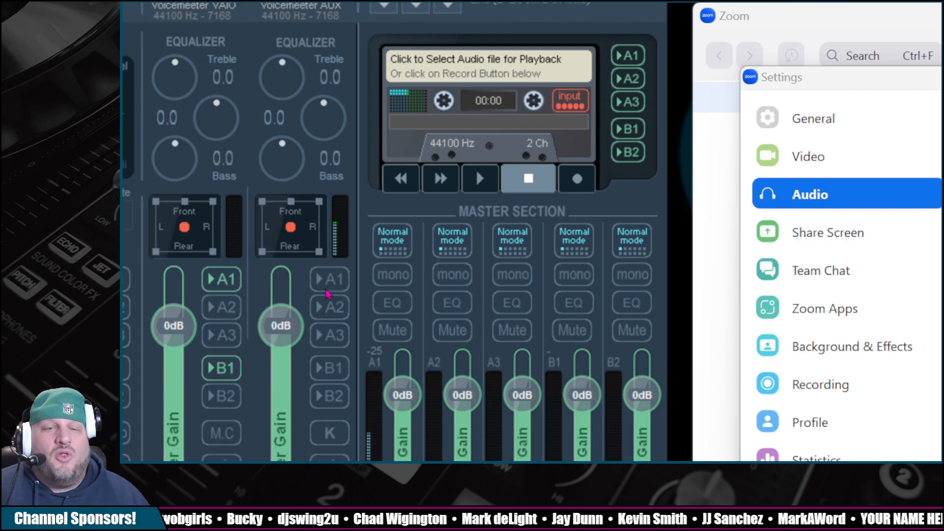
{"action": "mouse_move", "coordinate": [355, 346]}
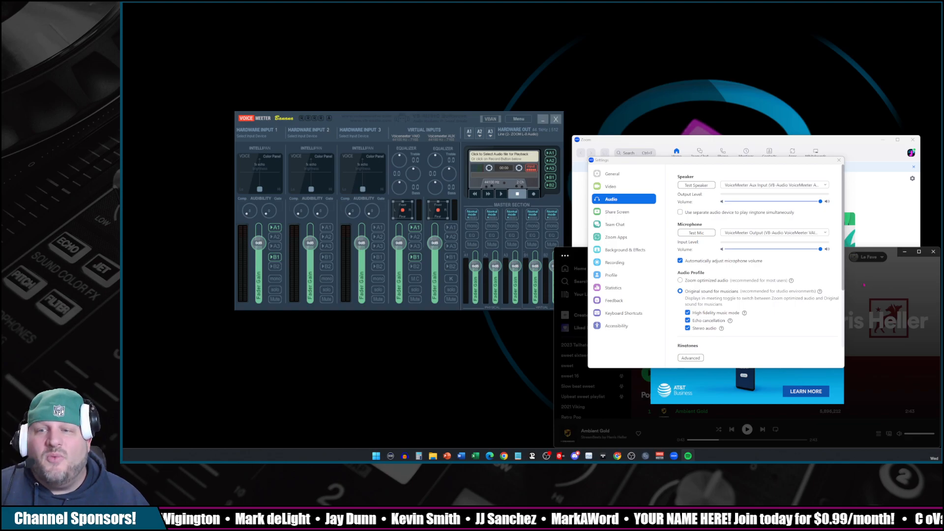
Close Zoom's settings and lower the VoiceMeeter VAIO virtual input fader below 0 dB.
{"action": "left_click", "coordinate": [839, 160]}
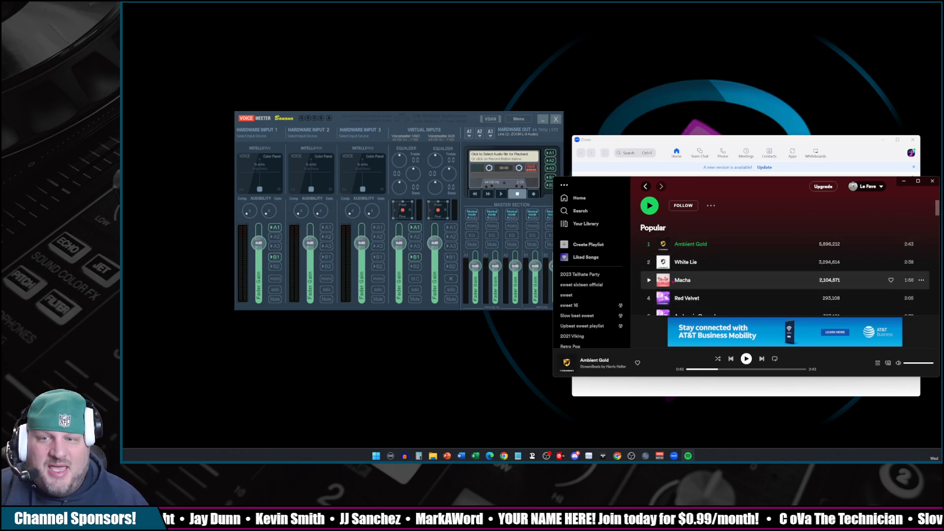
{"action": "left_click", "coordinate": [649, 205]}
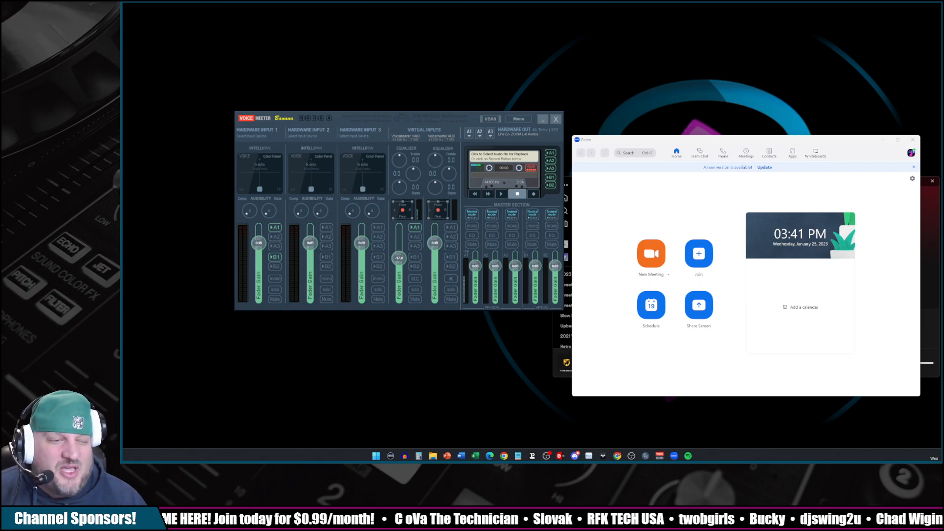
Reopen Zoom's settings on the Audio page.
{"action": "left_click", "coordinate": [911, 179]}
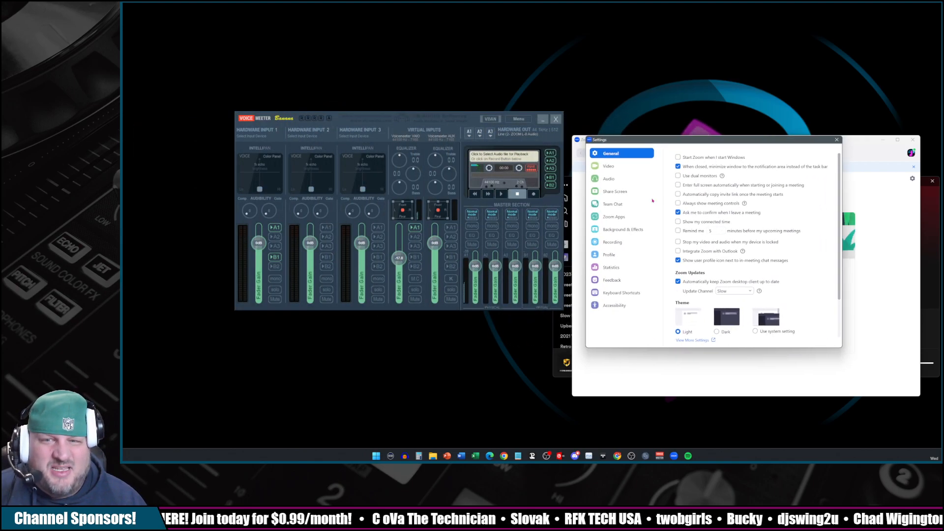
{"action": "left_click", "coordinate": [609, 178]}
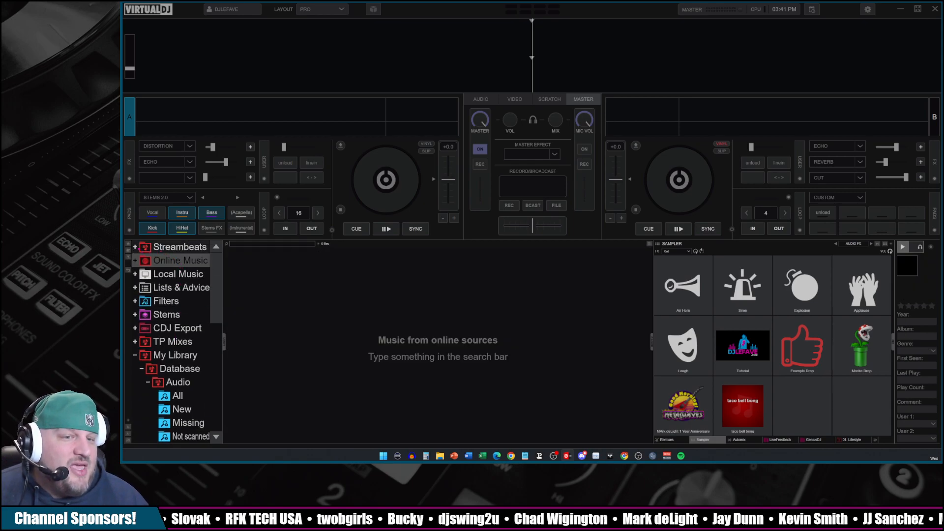
Show the Streambeats HiFi track list and load 18 Stopgap onto a deck.
{"action": "left_click", "coordinate": [135, 246]}
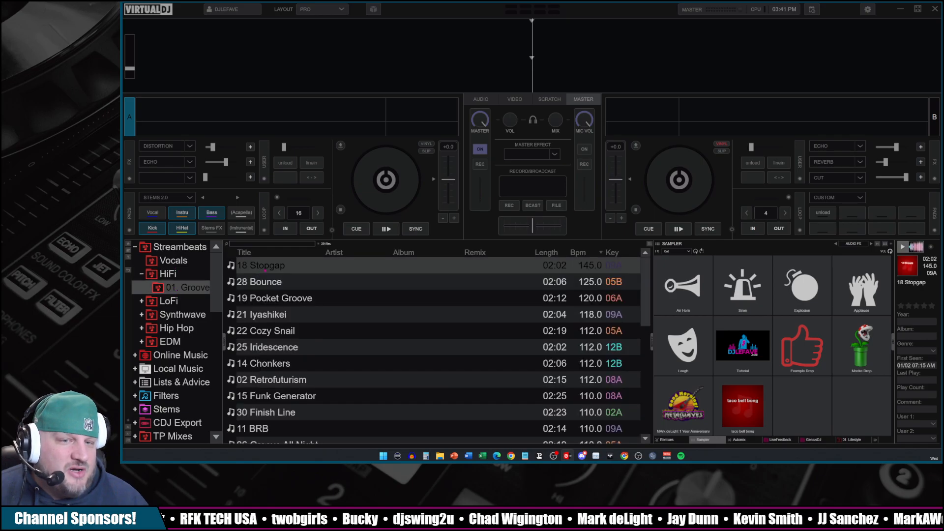
{"action": "double_click", "coordinate": [260, 264]}
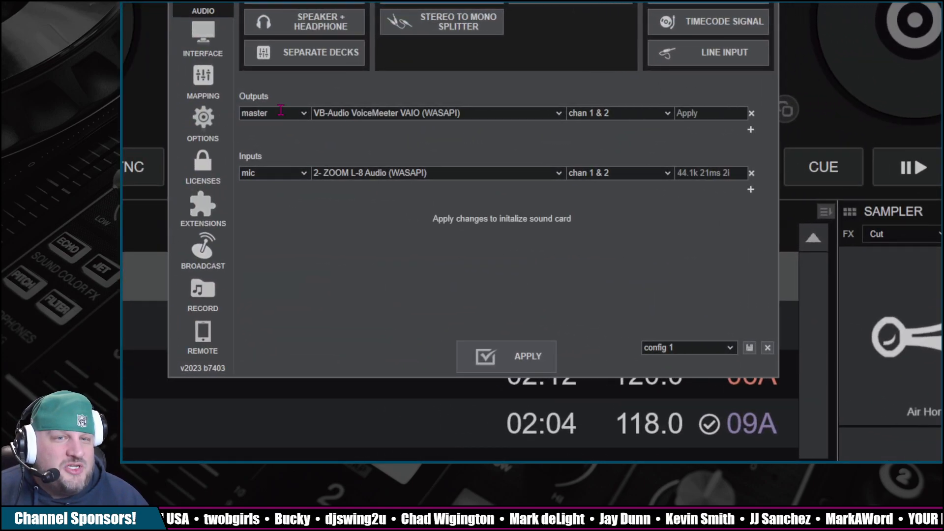
Set VirtualDJ's master output to VB-Audio VoiceMeeter AUX VAIO (WASAPI) and apply it.
{"action": "left_click", "coordinate": [436, 112]}
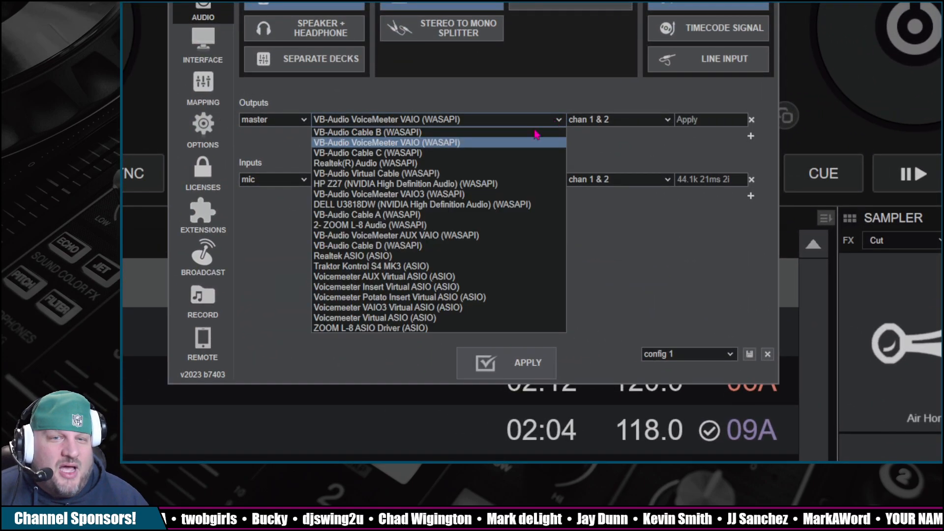
{"action": "mouse_move", "coordinate": [476, 235]}
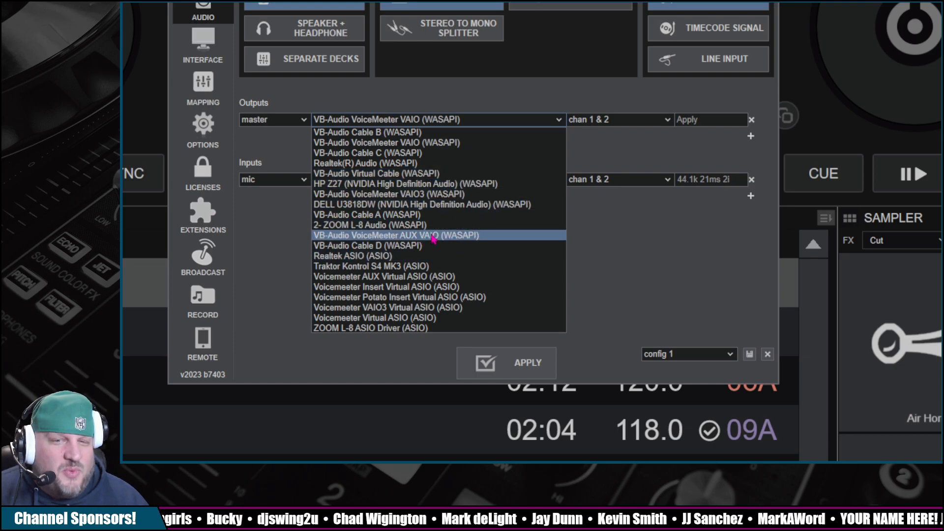
{"action": "left_click", "coordinate": [408, 235]}
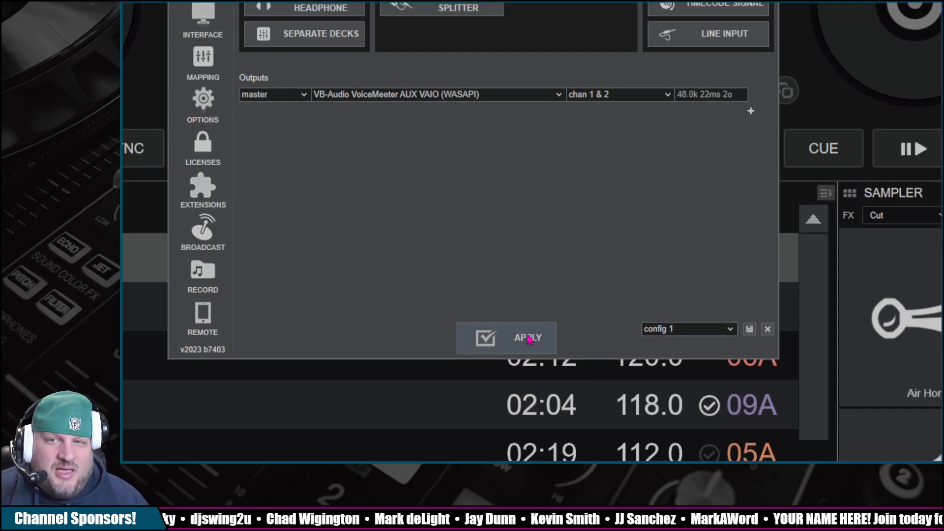
{"action": "left_click", "coordinate": [526, 338]}
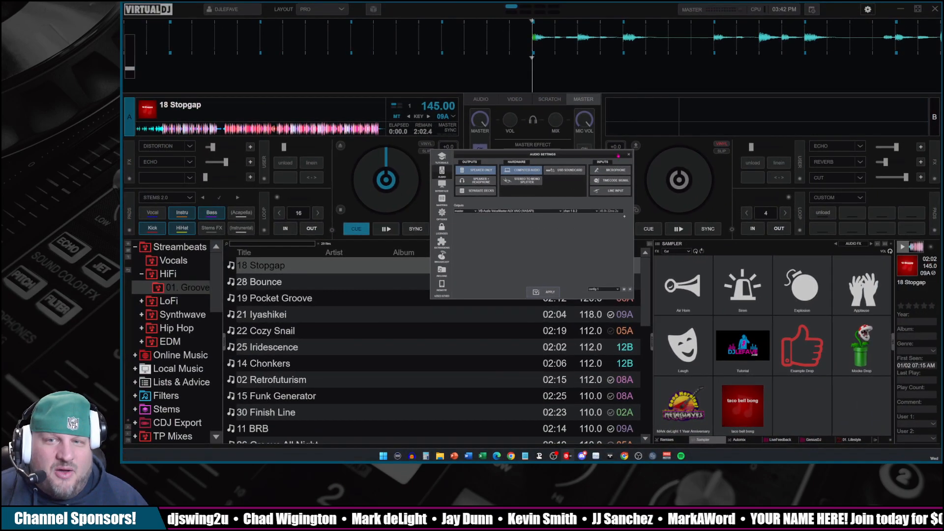